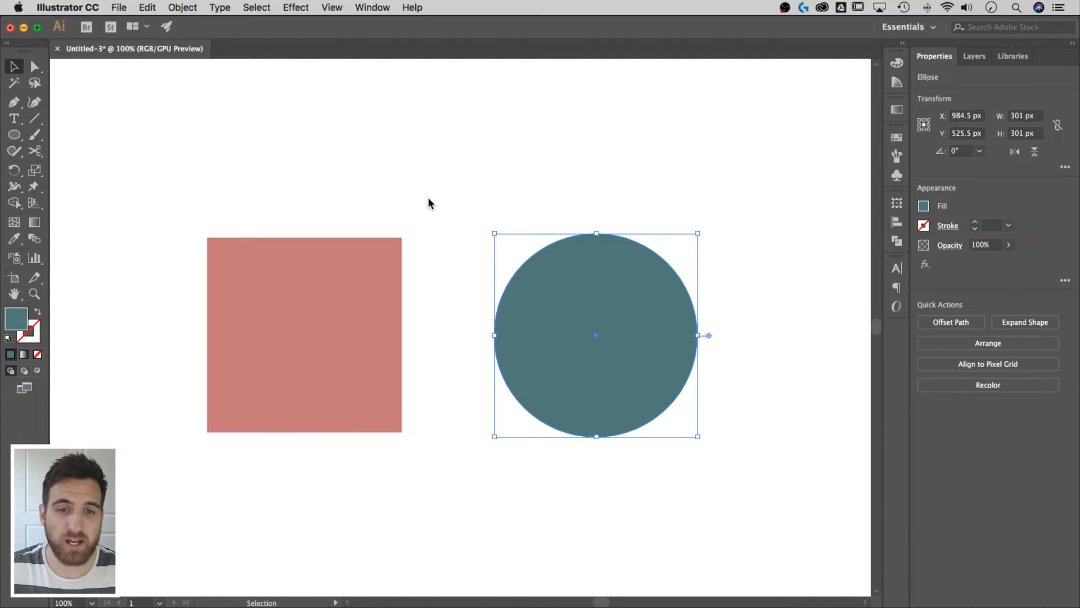
mouse_move(596, 190)
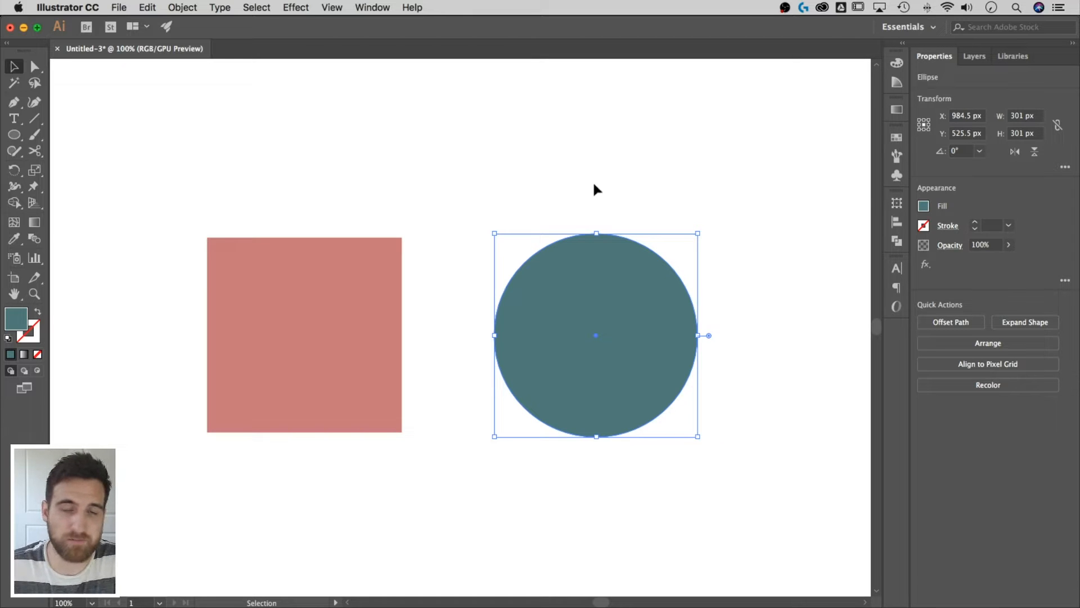
mouse_move(481, 173)
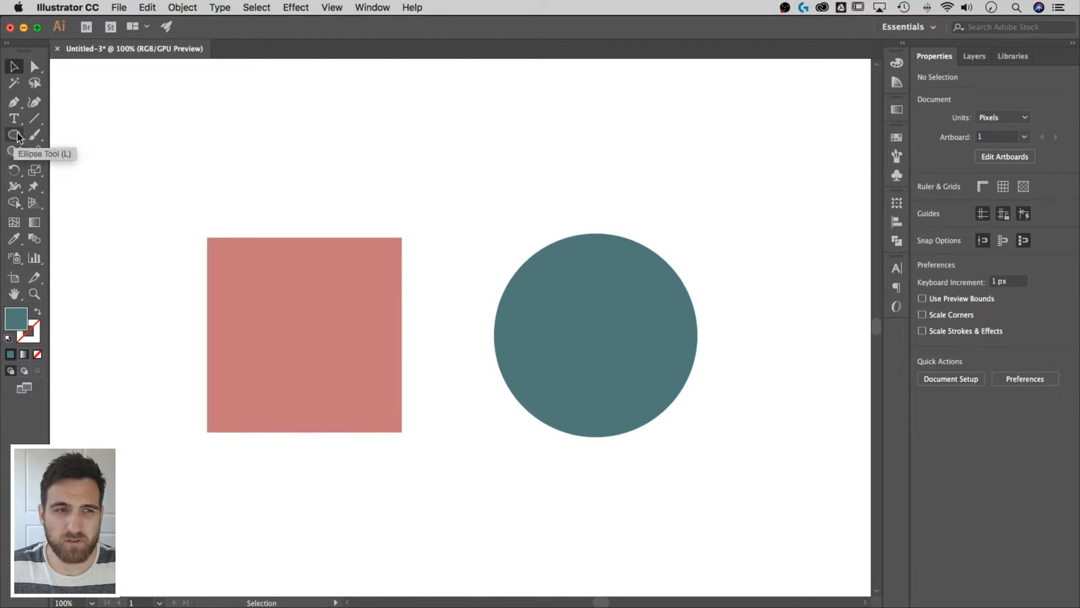
Draw a small teal square above the coral square and an ellipse above the teal circle
left_click(13, 135)
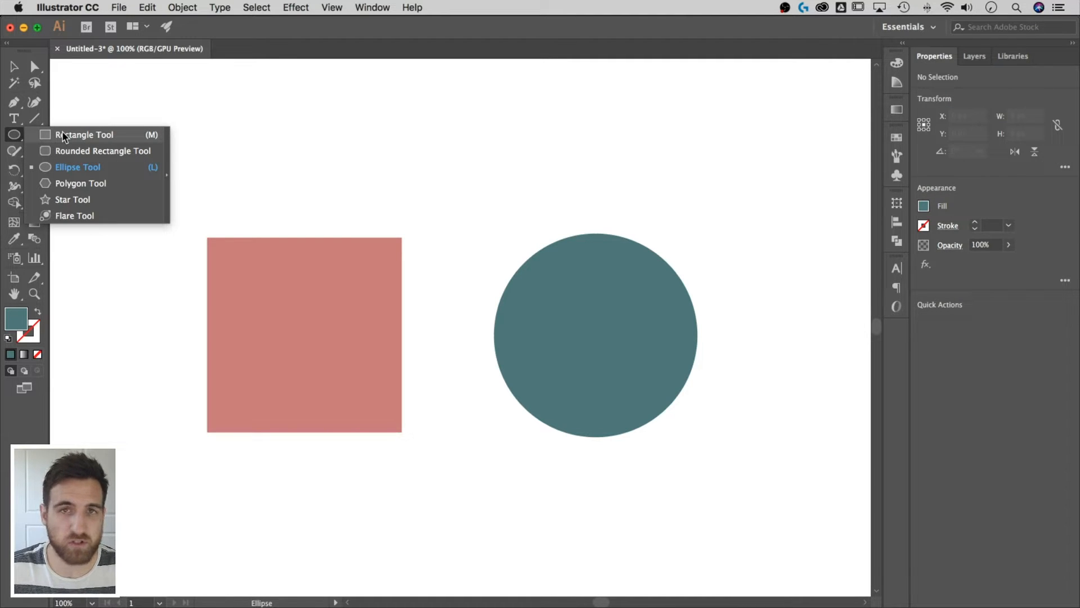
mouse_move(65, 156)
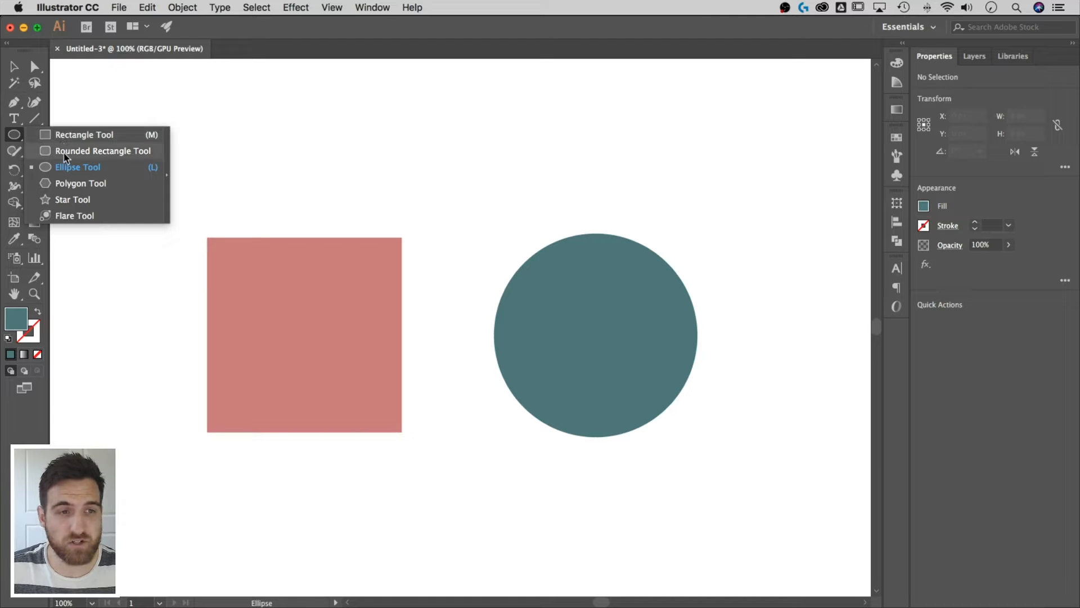
mouse_move(72, 137)
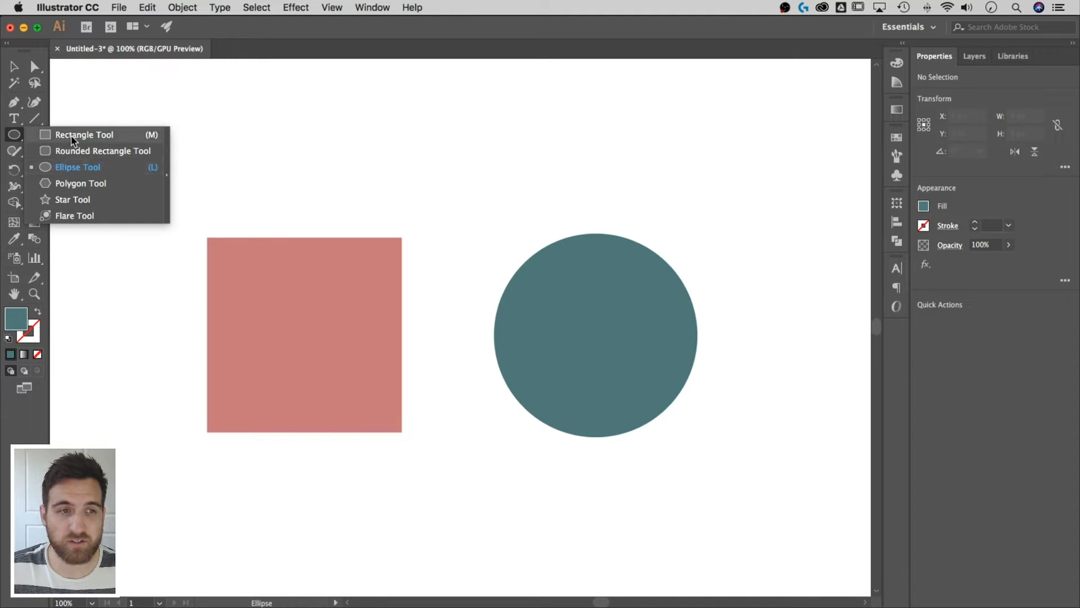
left_click(83, 135)
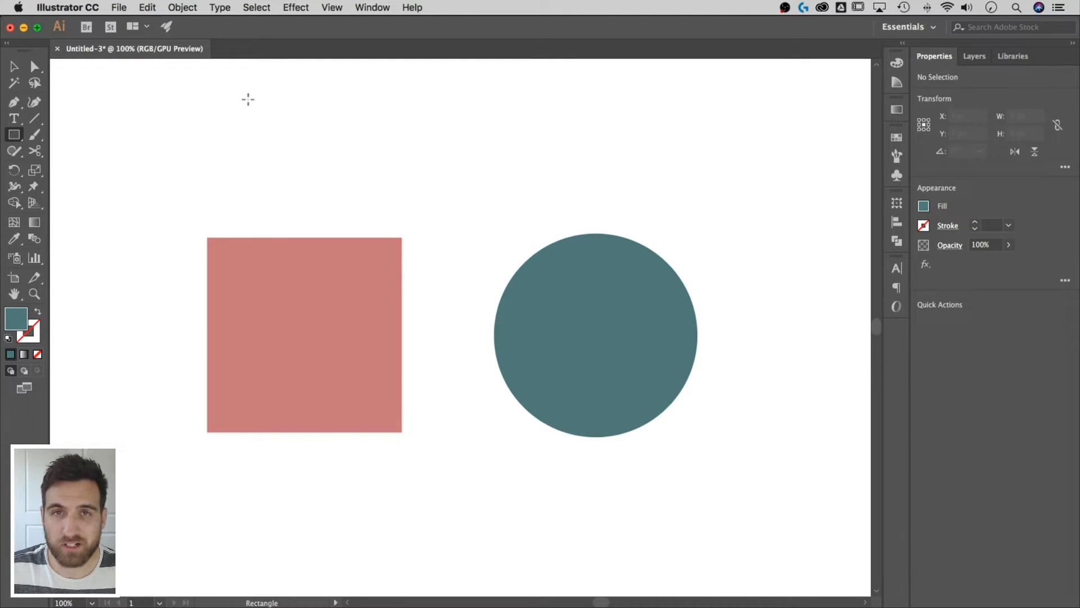
left_click_drag(248, 101, 269, 179)
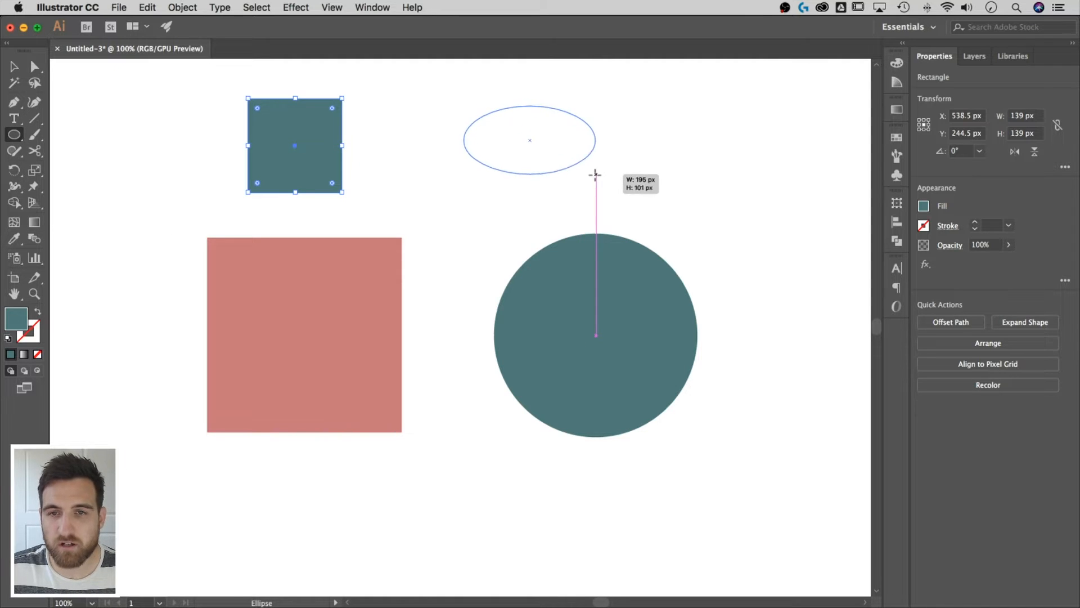
left_click_drag(594, 176, 565, 172)
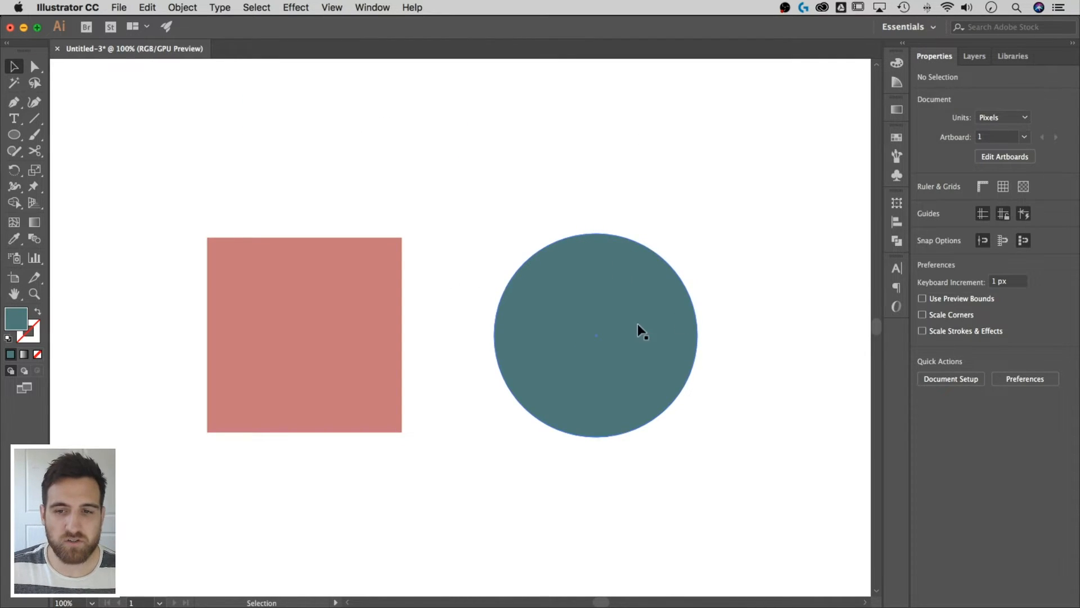
Move the teal circle over the square's top-right corner and clear the selection
left_click_drag(594, 334, 386, 243)
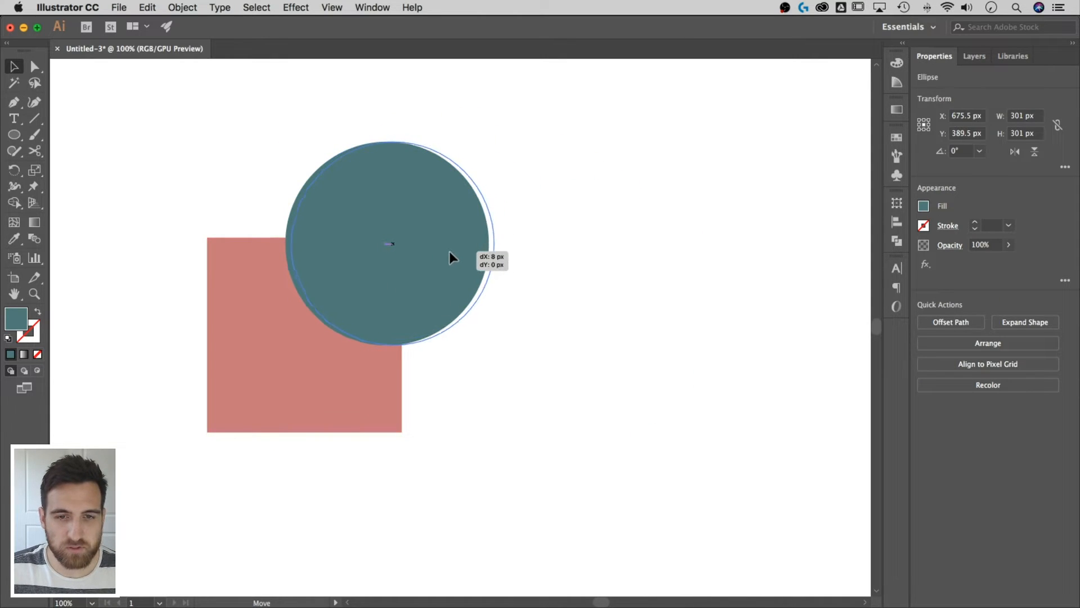
left_click(549, 405)
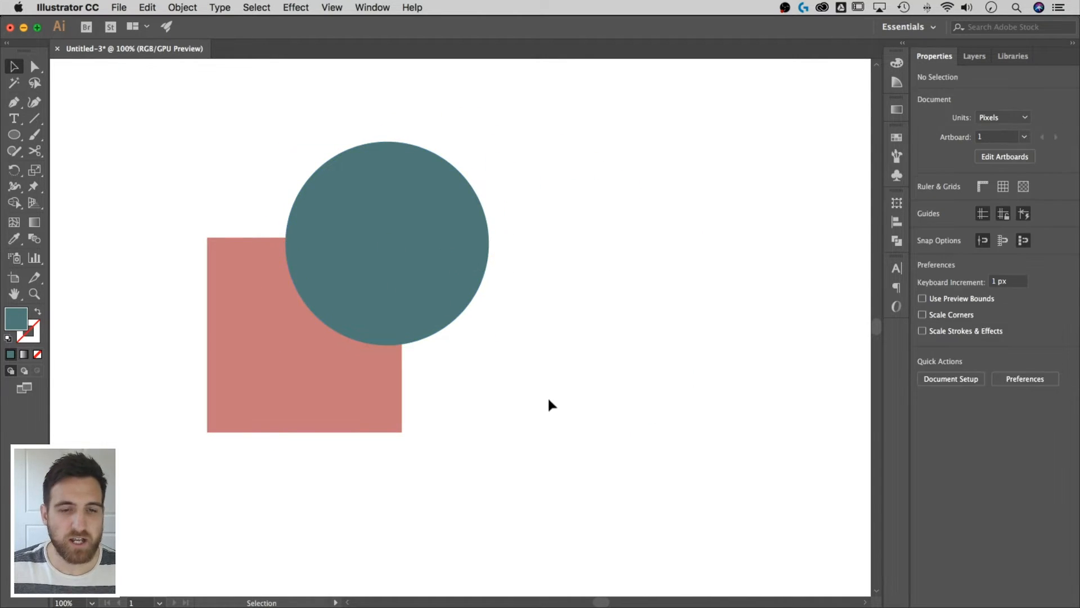
mouse_move(537, 408)
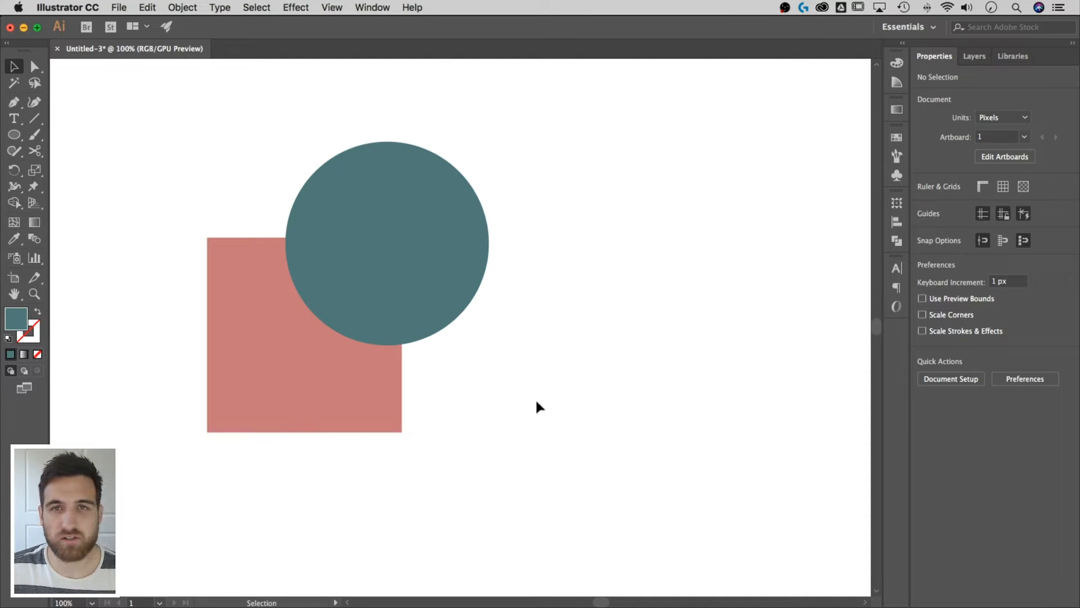
mouse_move(549, 368)
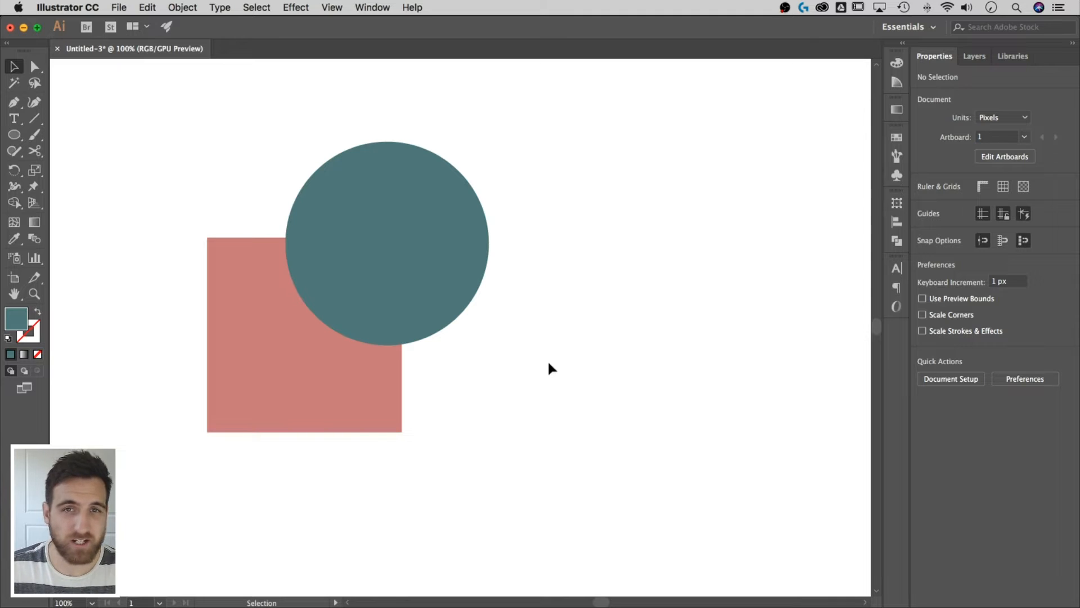
mouse_move(609, 367)
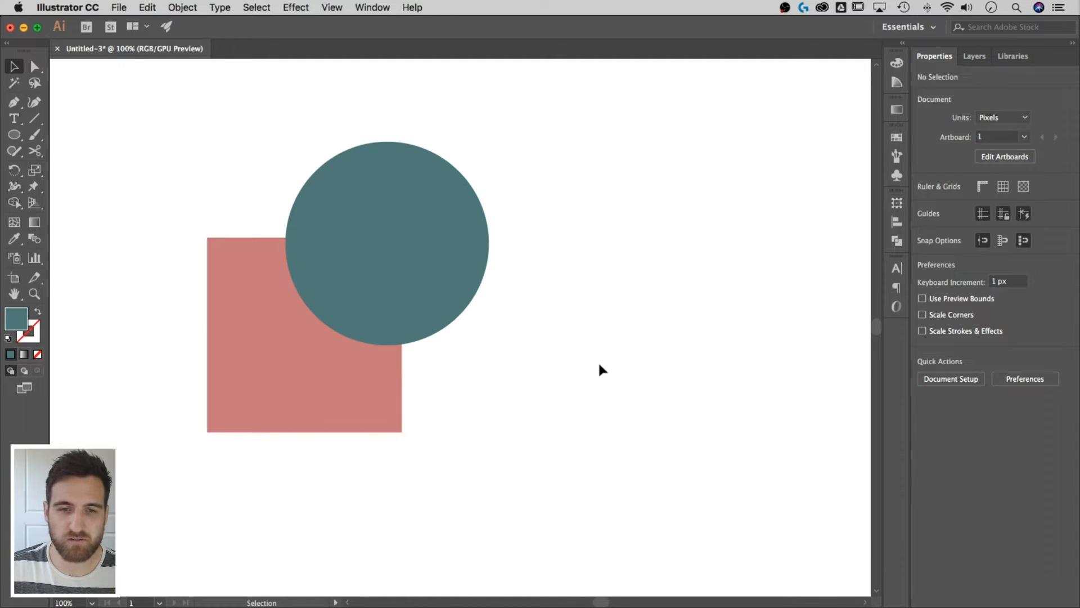
mouse_move(590, 375)
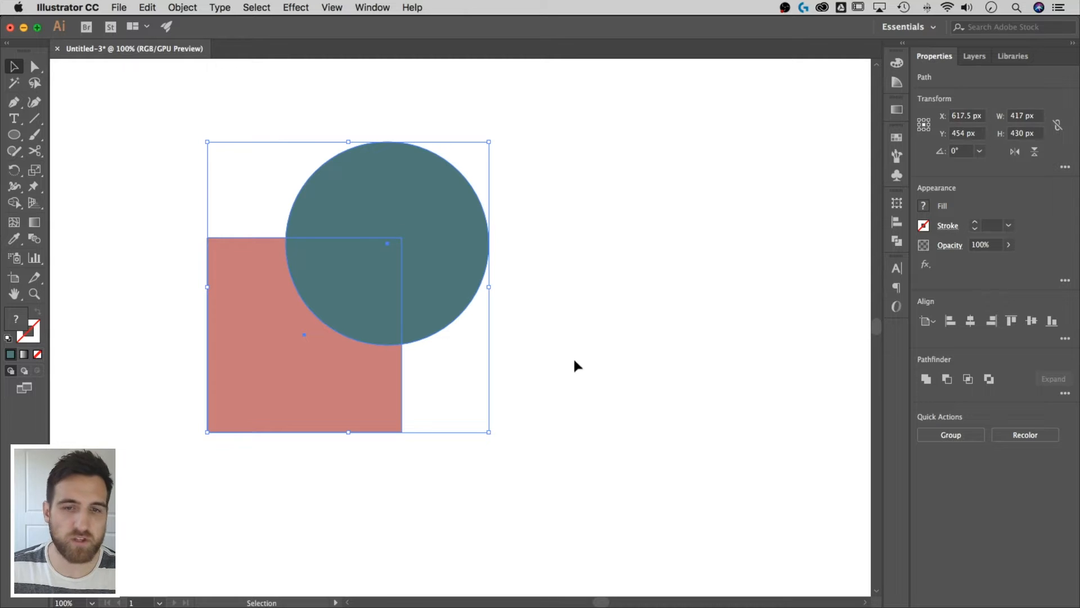
mouse_move(538, 350)
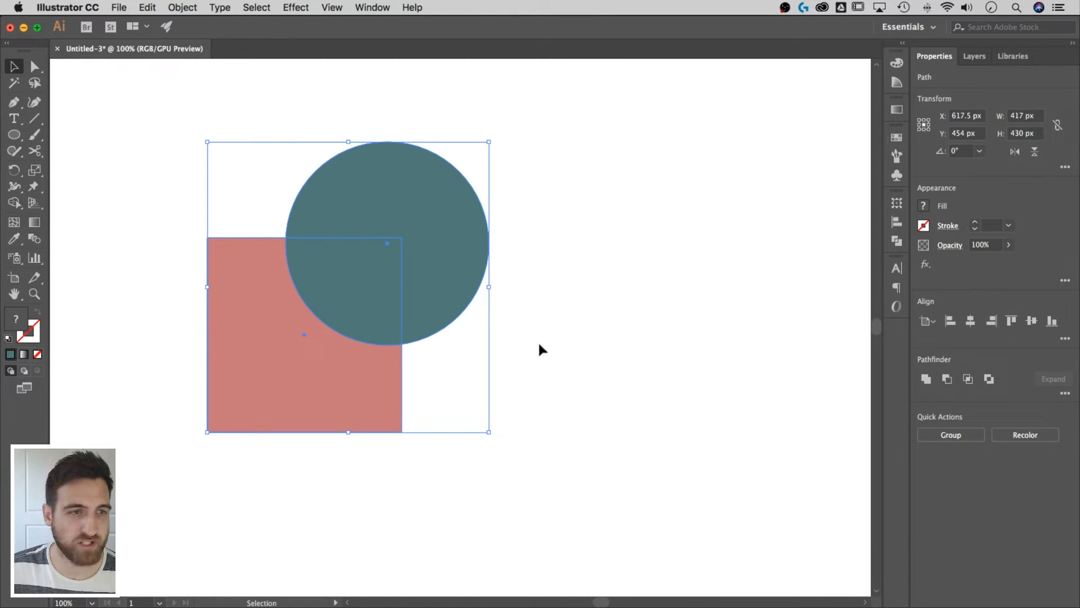
mouse_move(13, 204)
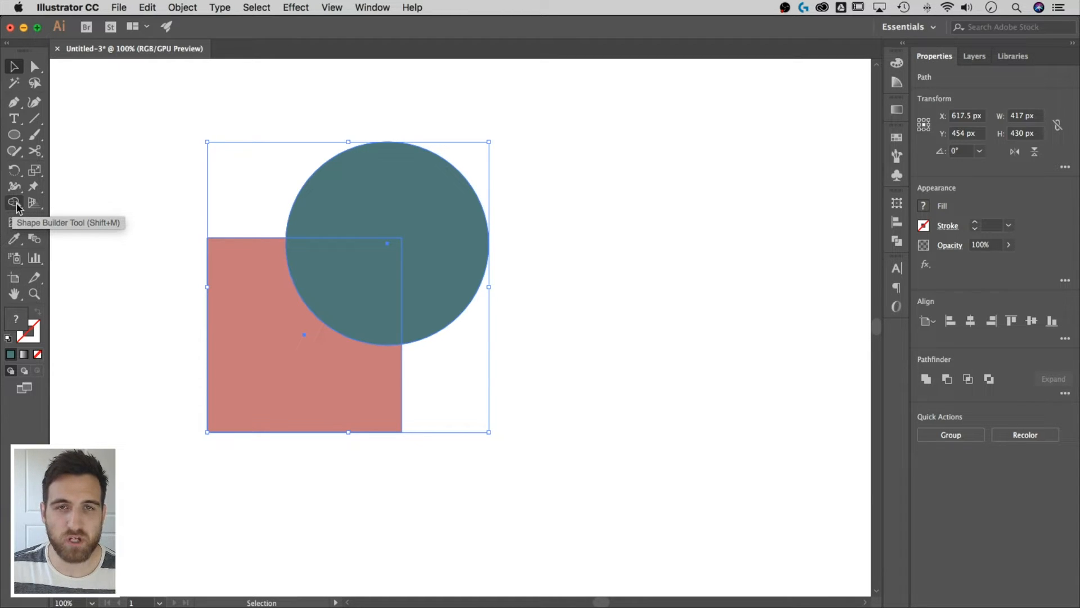
mouse_move(602, 217)
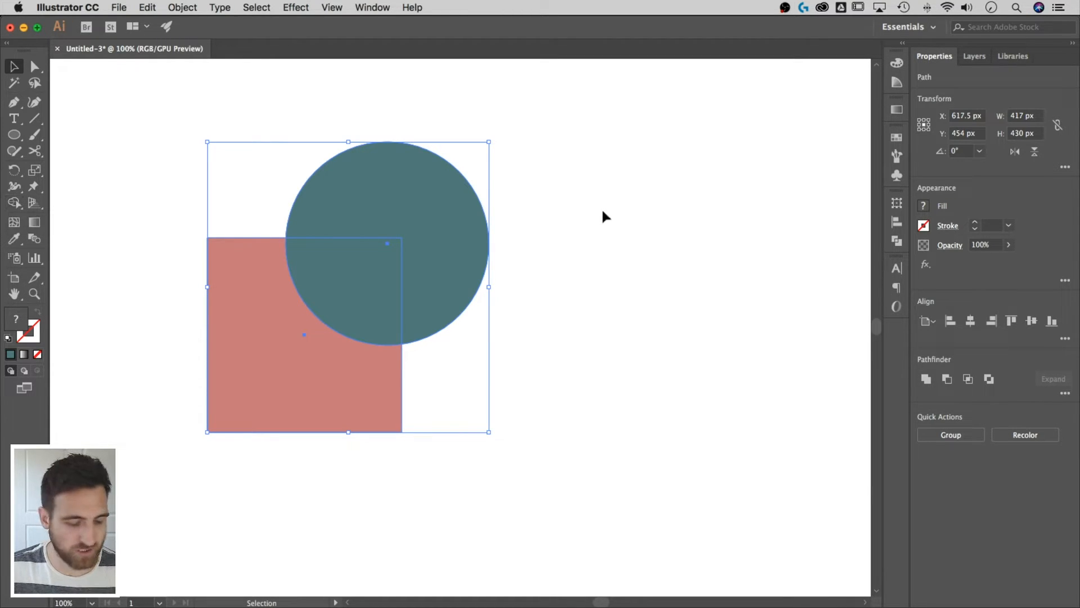
Switch to the Shape Builder tool for merging the overlapping shapes
left_click(14, 203)
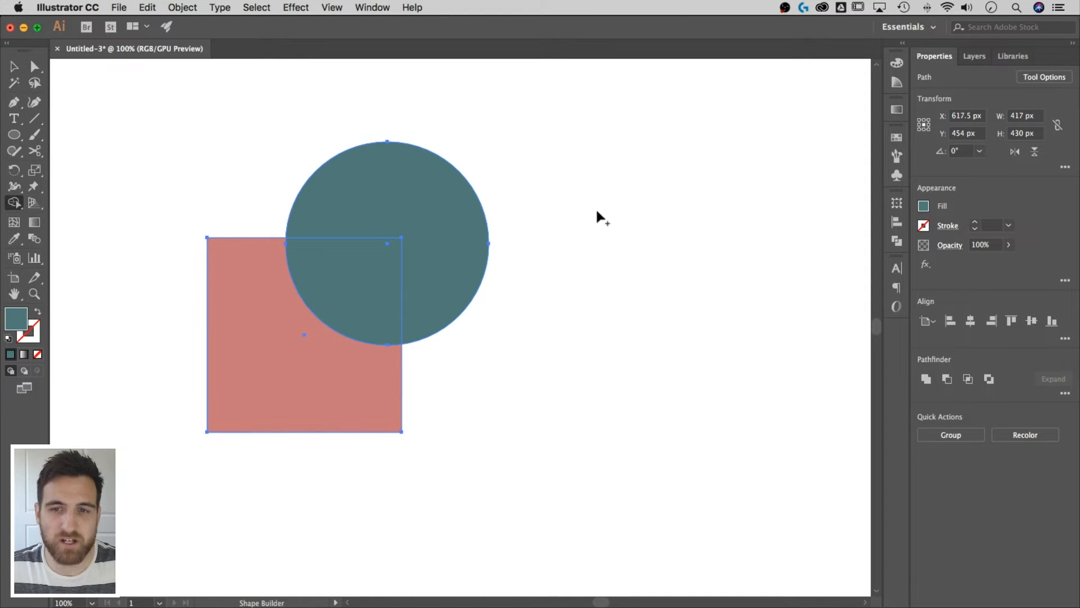
mouse_move(551, 217)
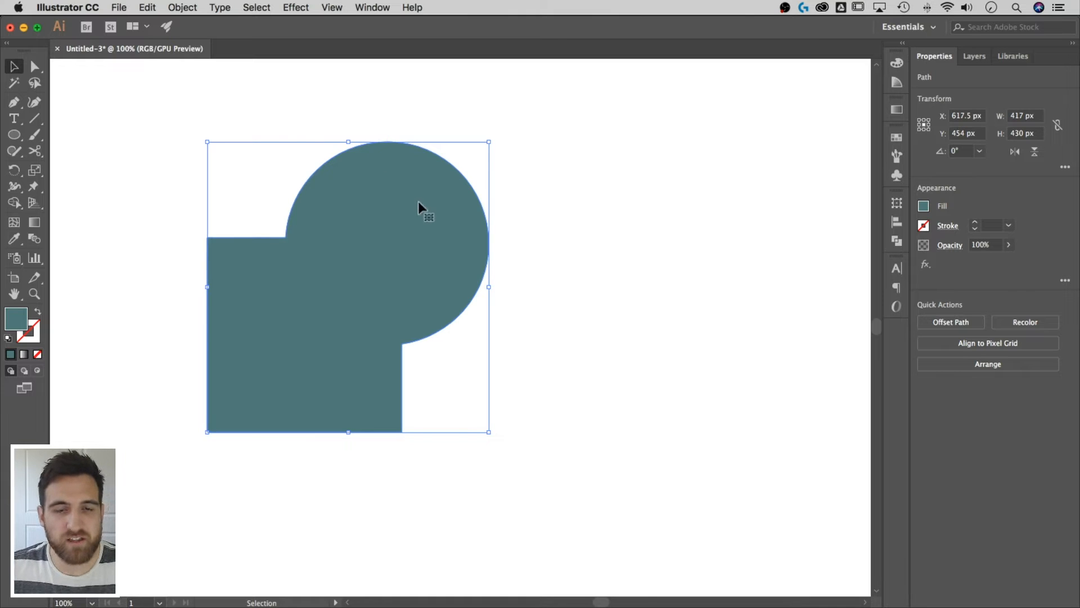
mouse_move(405, 239)
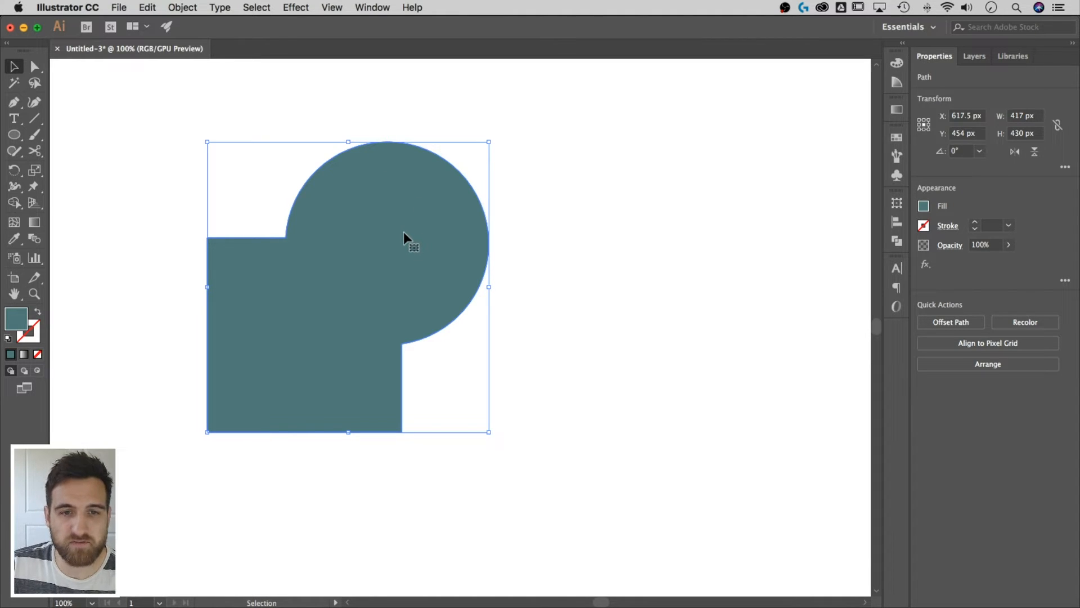
mouse_move(567, 210)
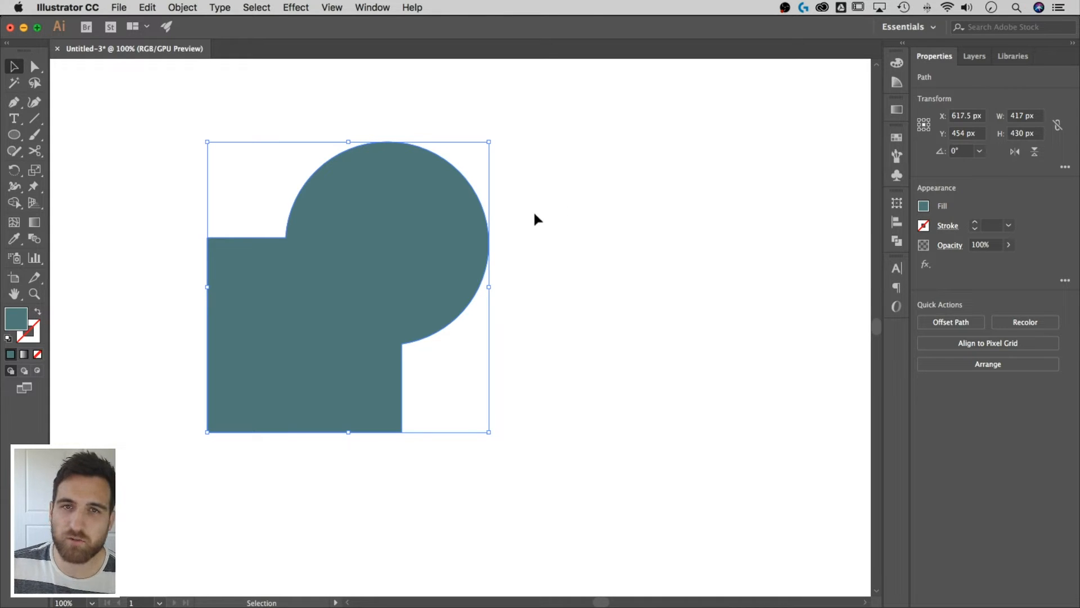
mouse_move(417, 231)
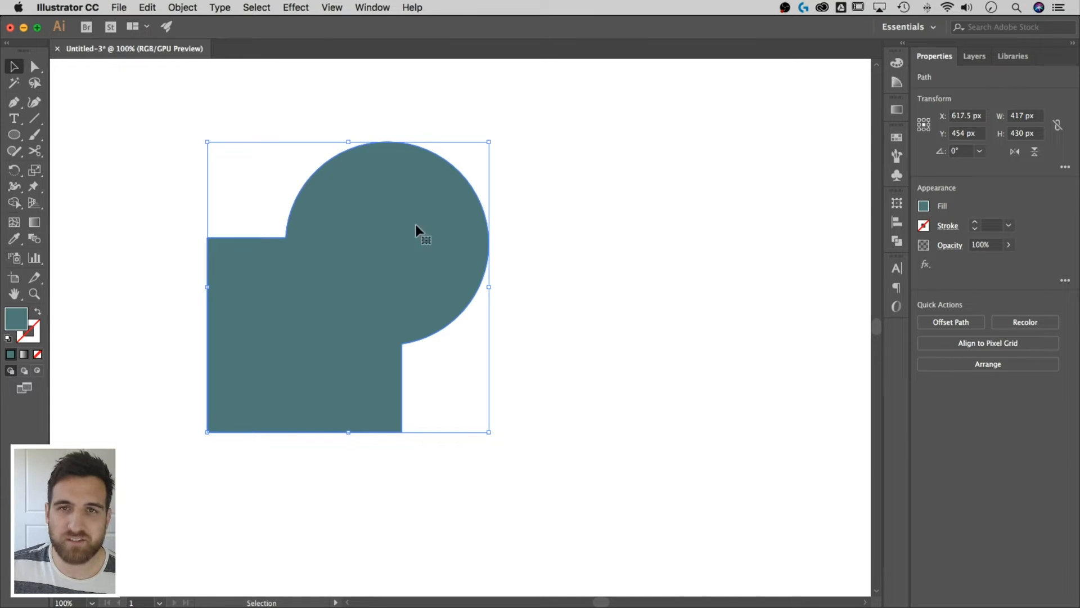
mouse_move(361, 223)
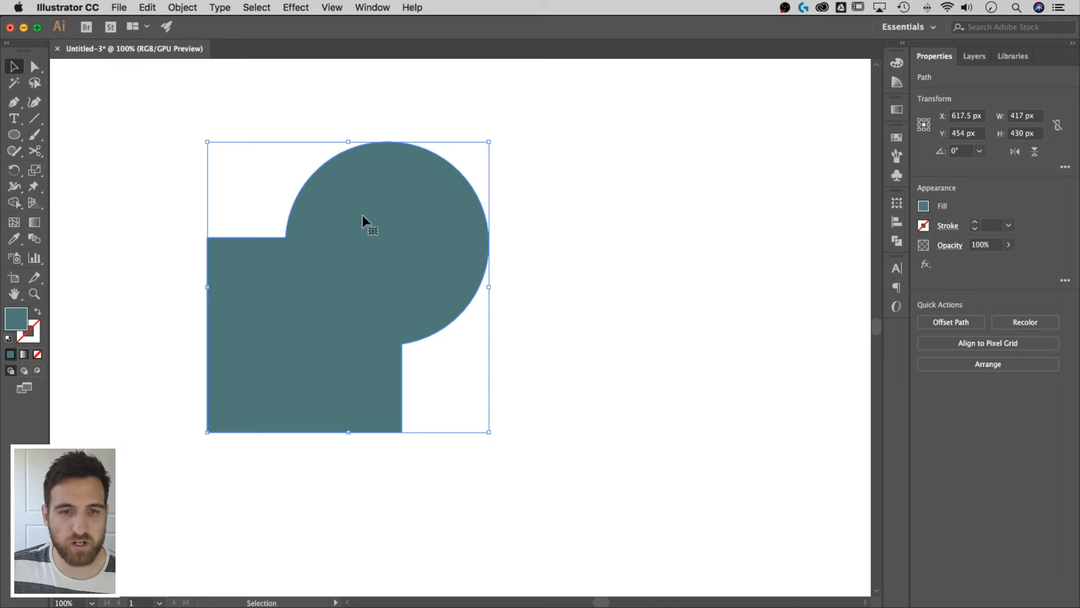
mouse_move(585, 256)
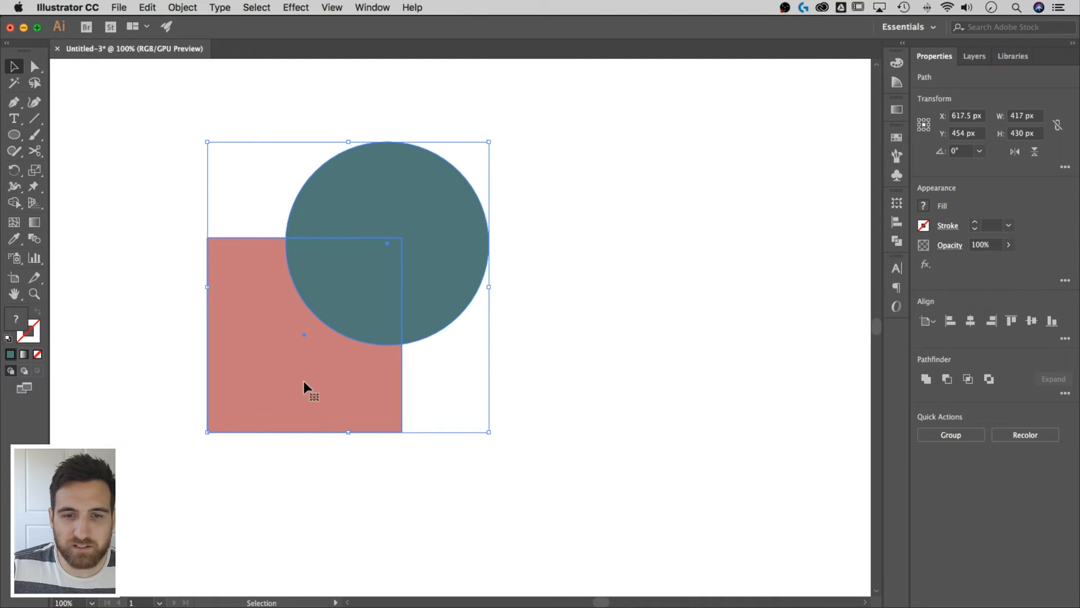
Show the Pathfinder panel from the Window menu and Unite the square and circle
left_click(371, 7)
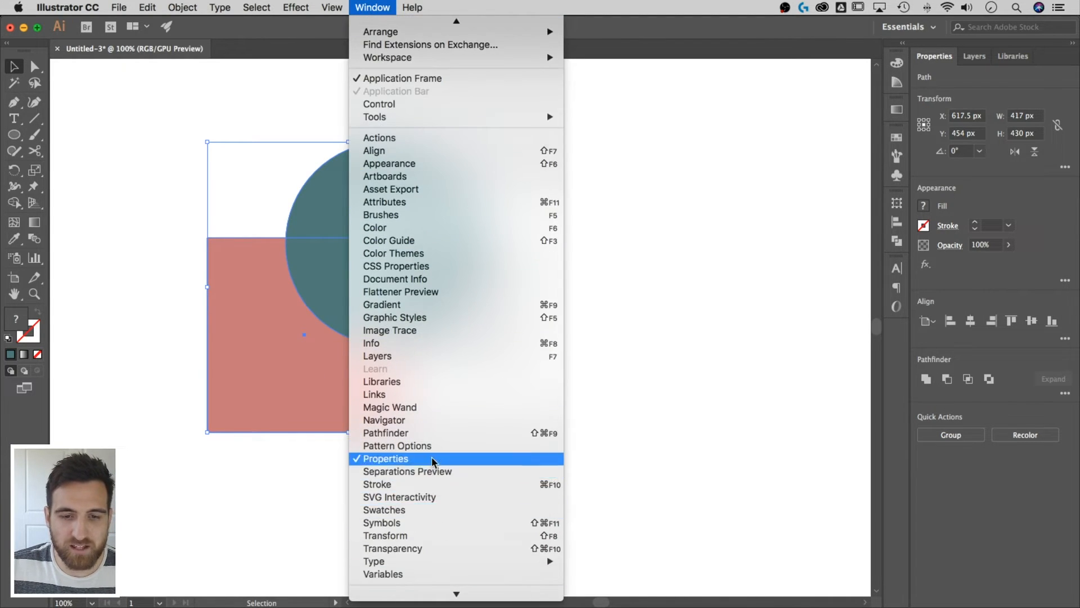
left_click(385, 432)
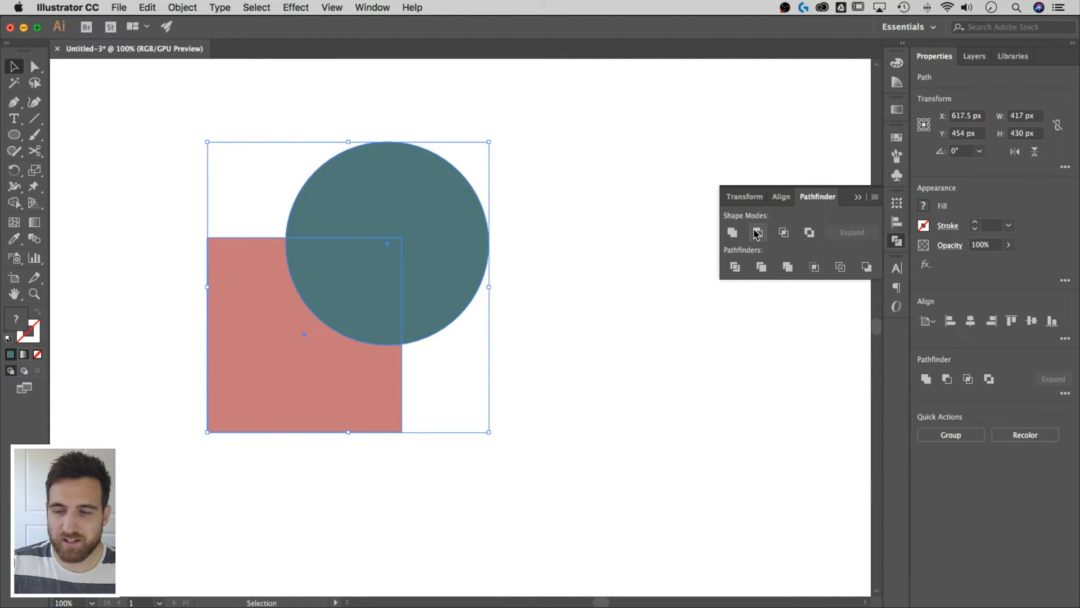
mouse_move(731, 232)
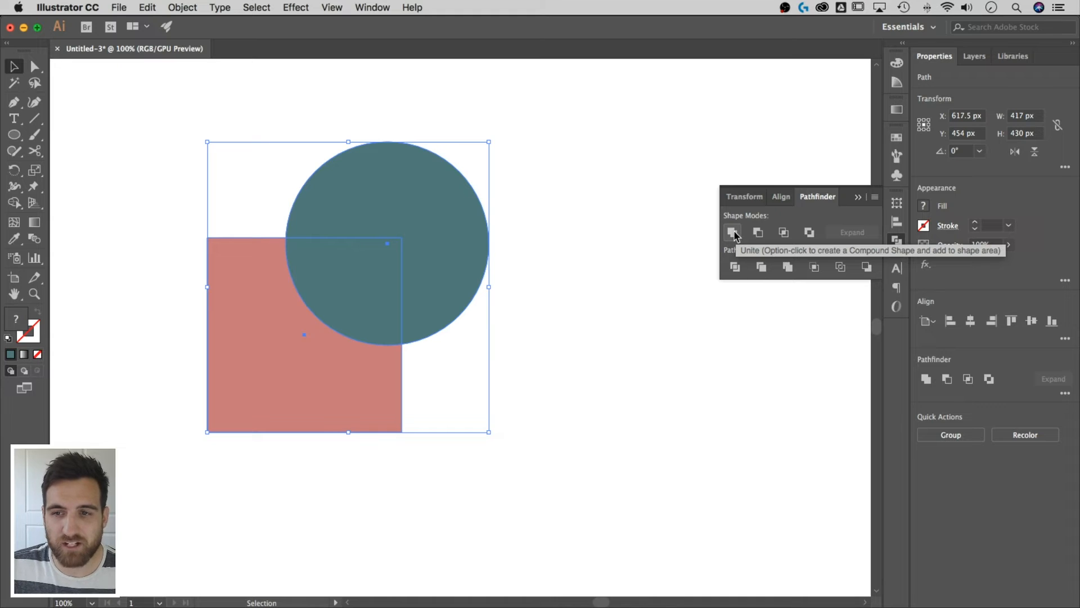
left_click(731, 232)
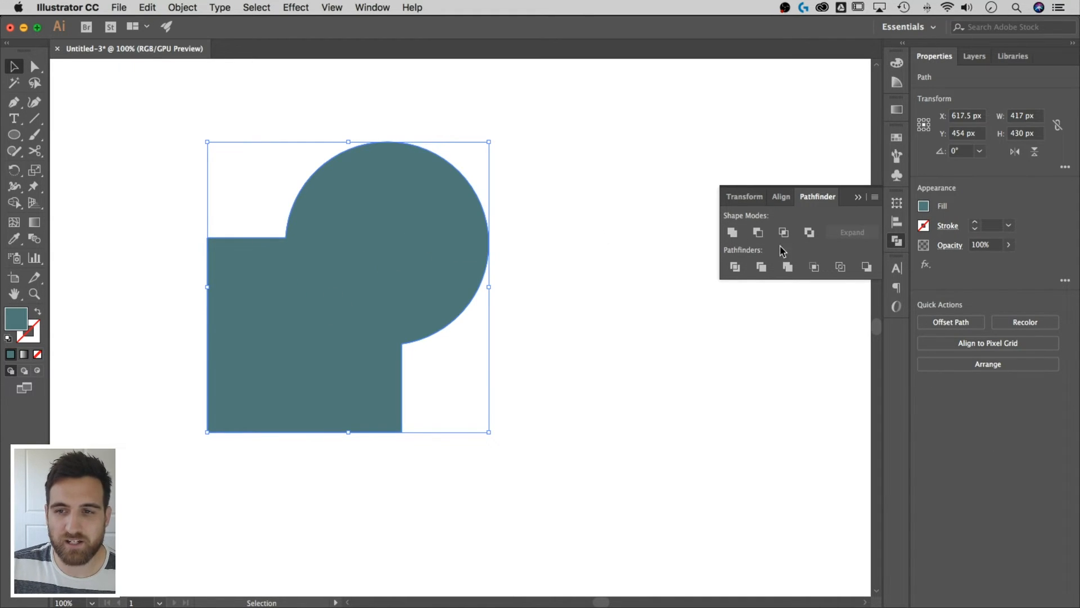
mouse_move(732, 234)
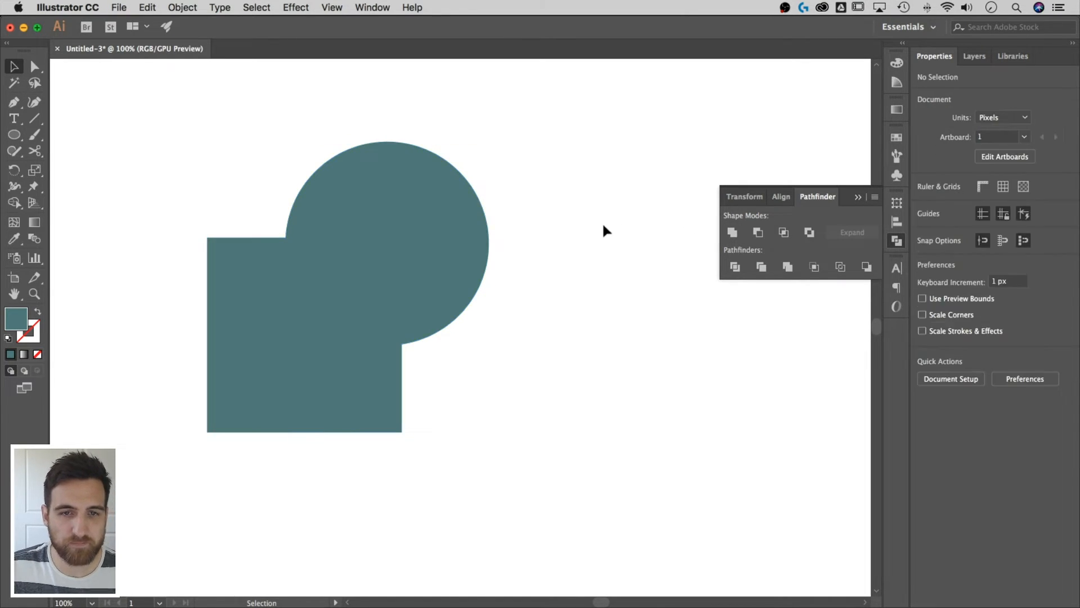
Apply Minus Front so the circle's shape is cut out of the coral square
left_click(305, 333)
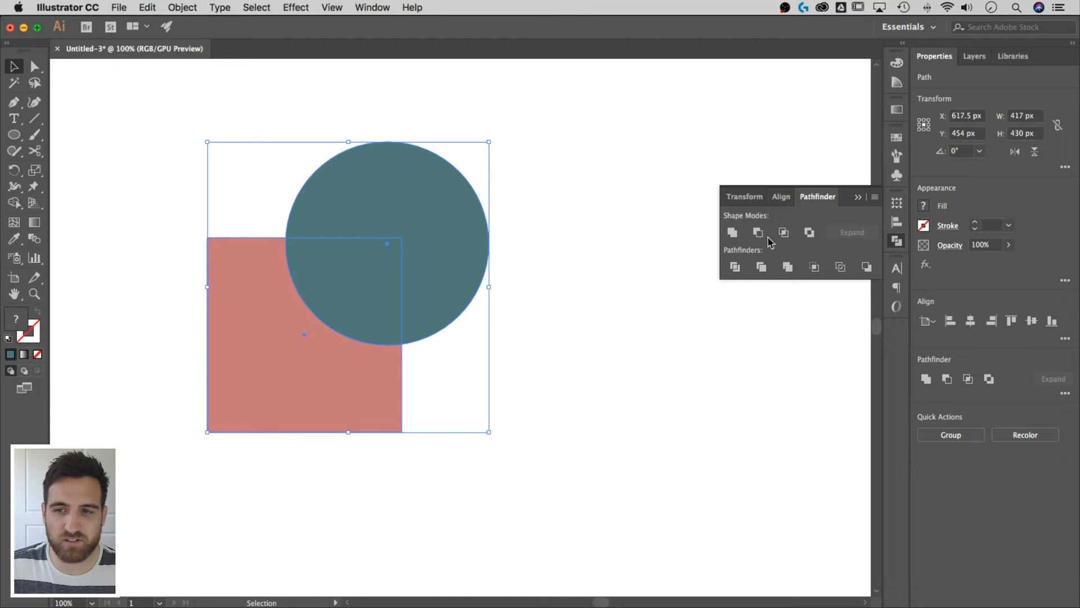
mouse_move(758, 231)
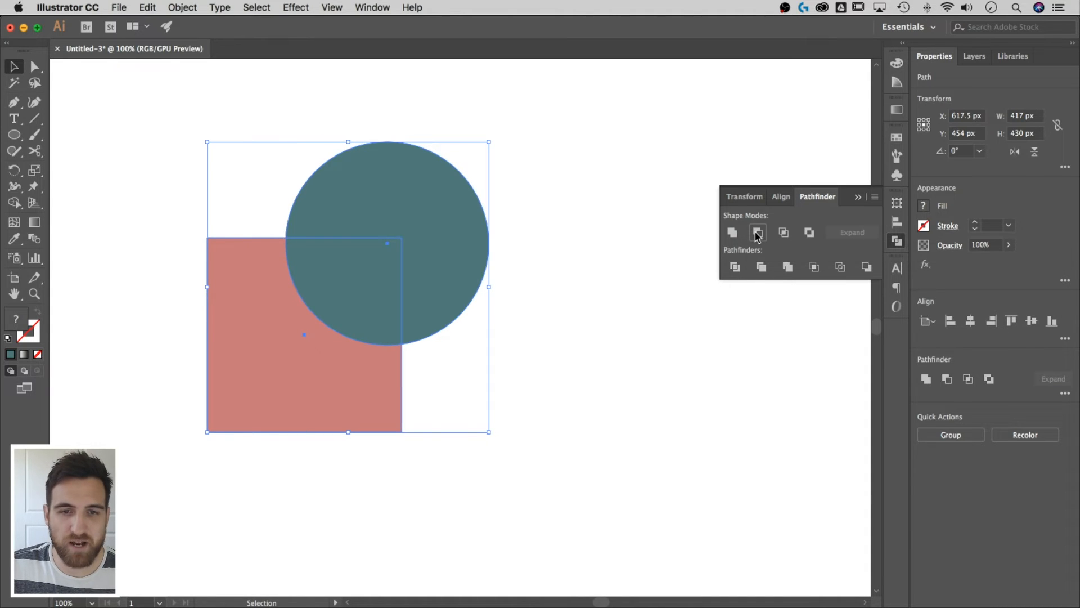
left_click(758, 232)
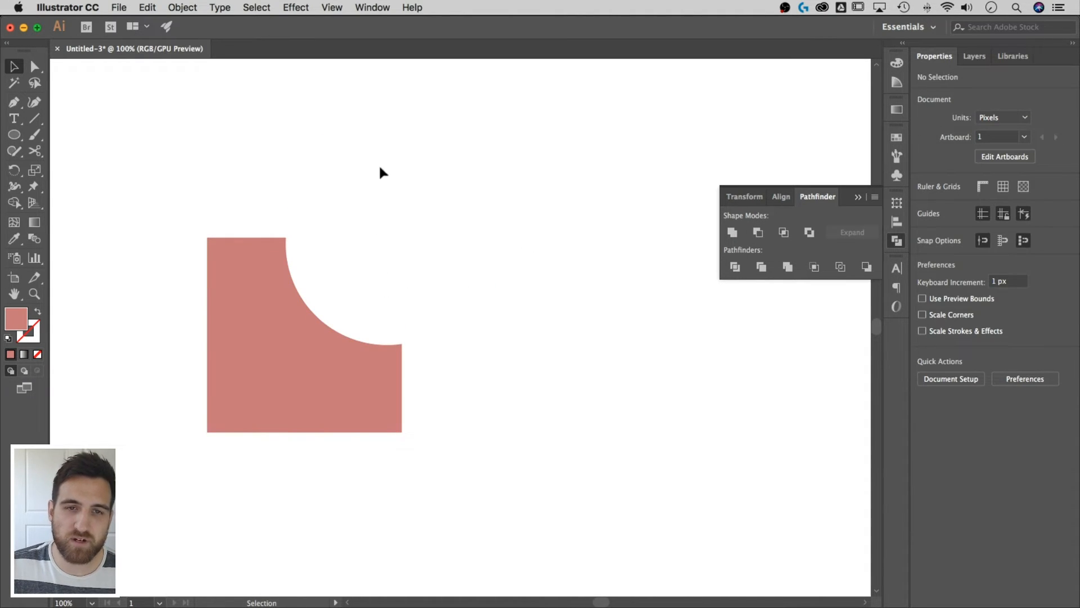
mouse_move(457, 356)
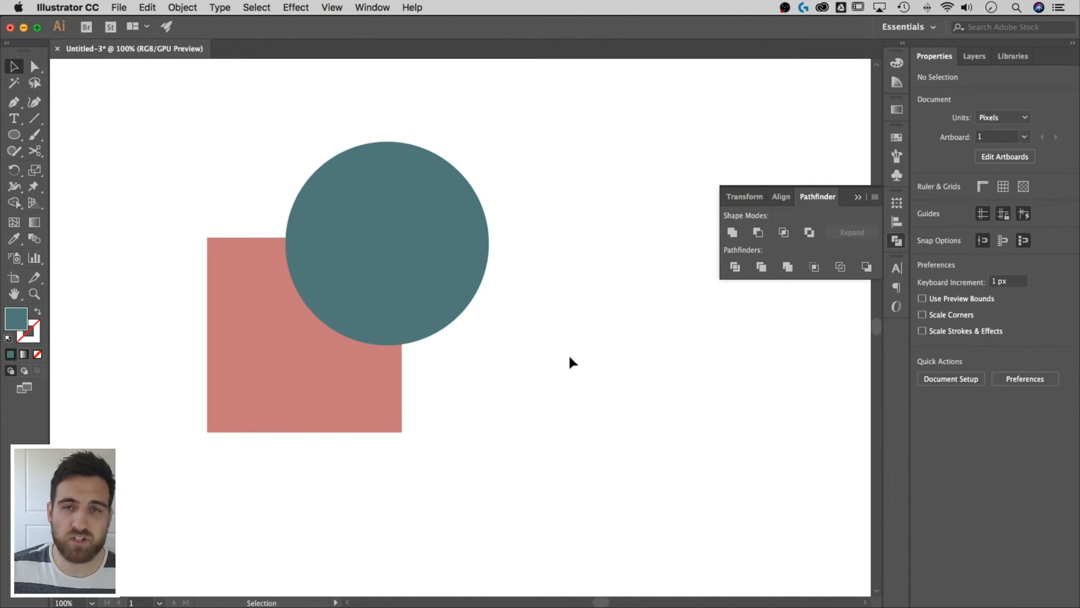
mouse_move(558, 345)
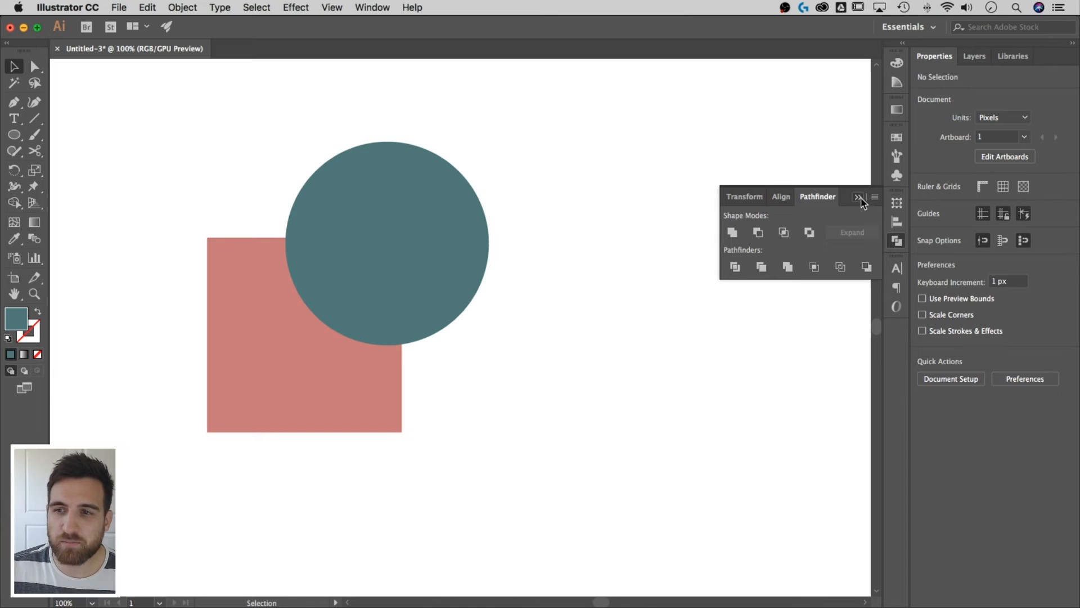
Close the Pathfinder panel and select the circle, then the square
left_click(858, 196)
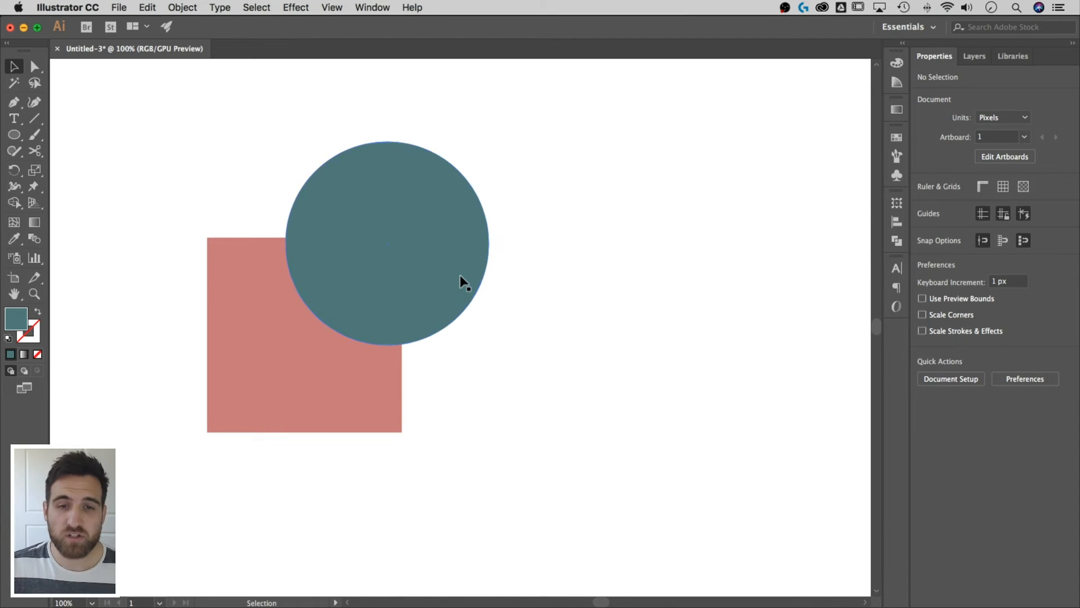
left_click(460, 281)
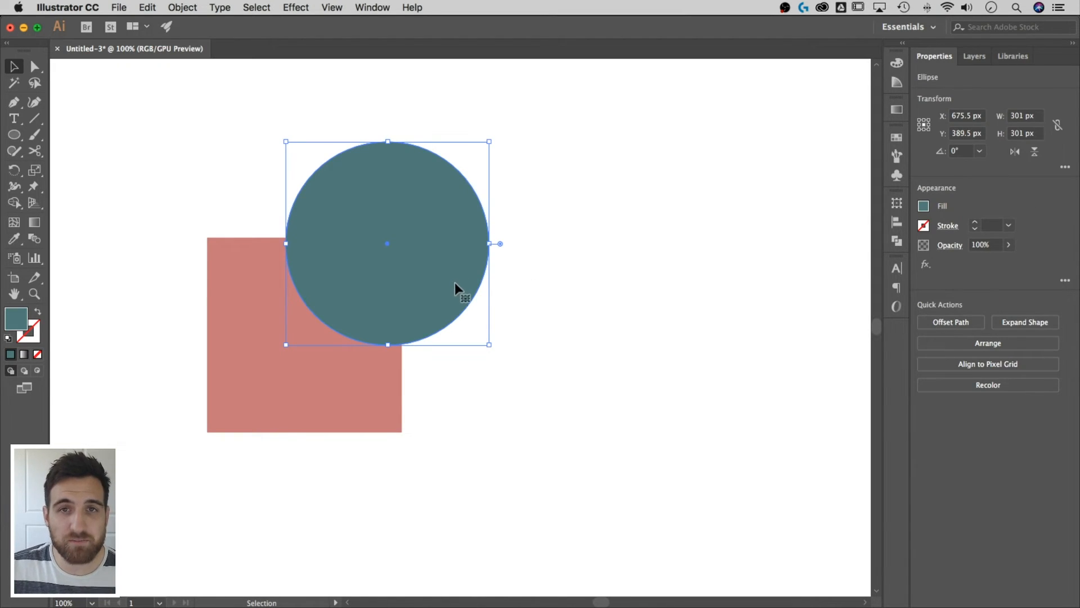
left_click(372, 393)
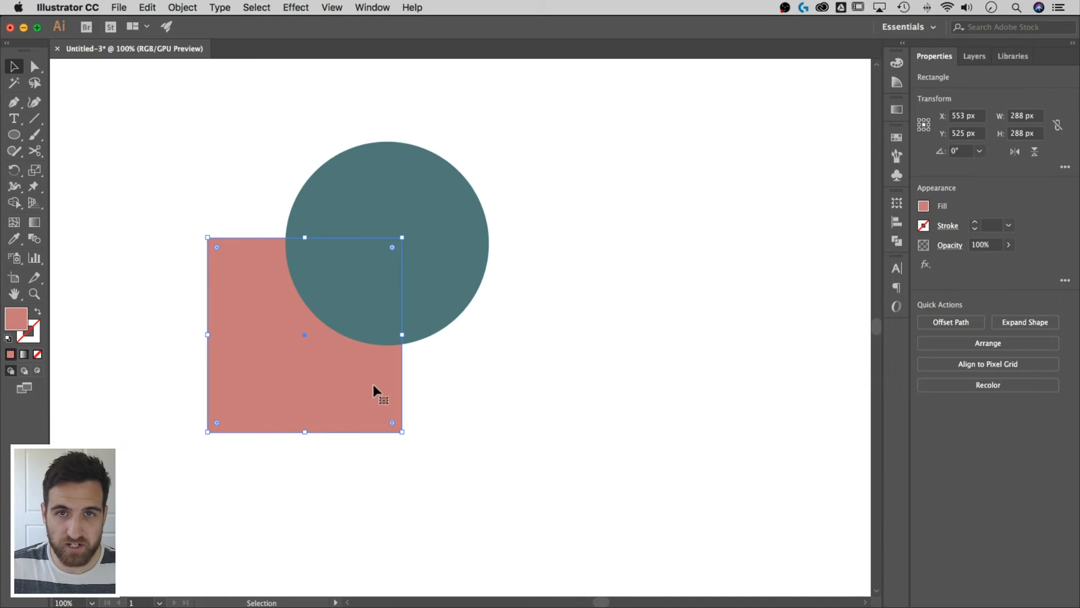
mouse_move(479, 392)
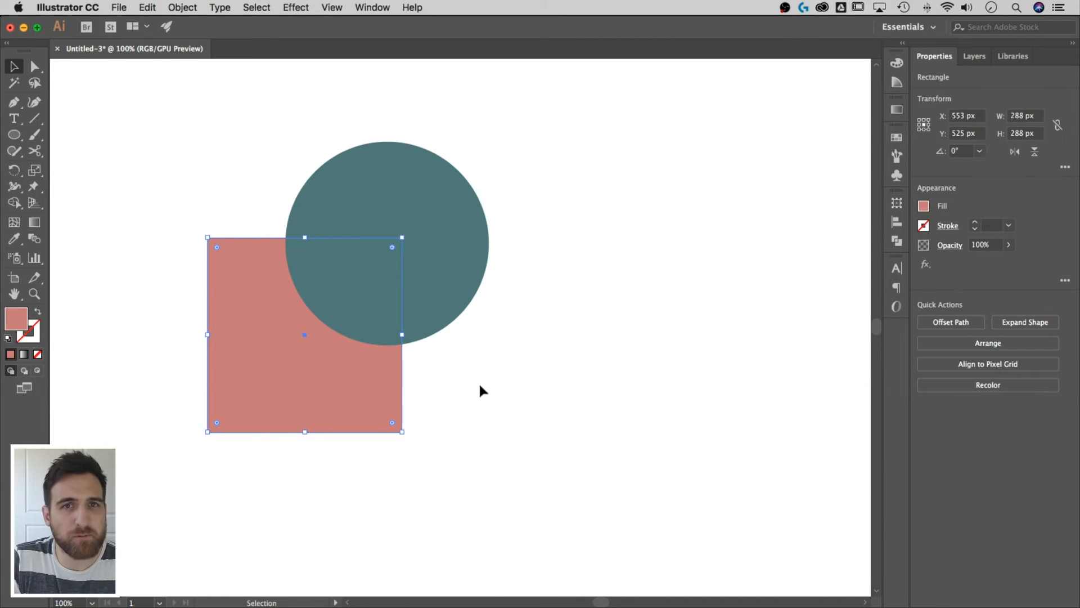
mouse_move(573, 393)
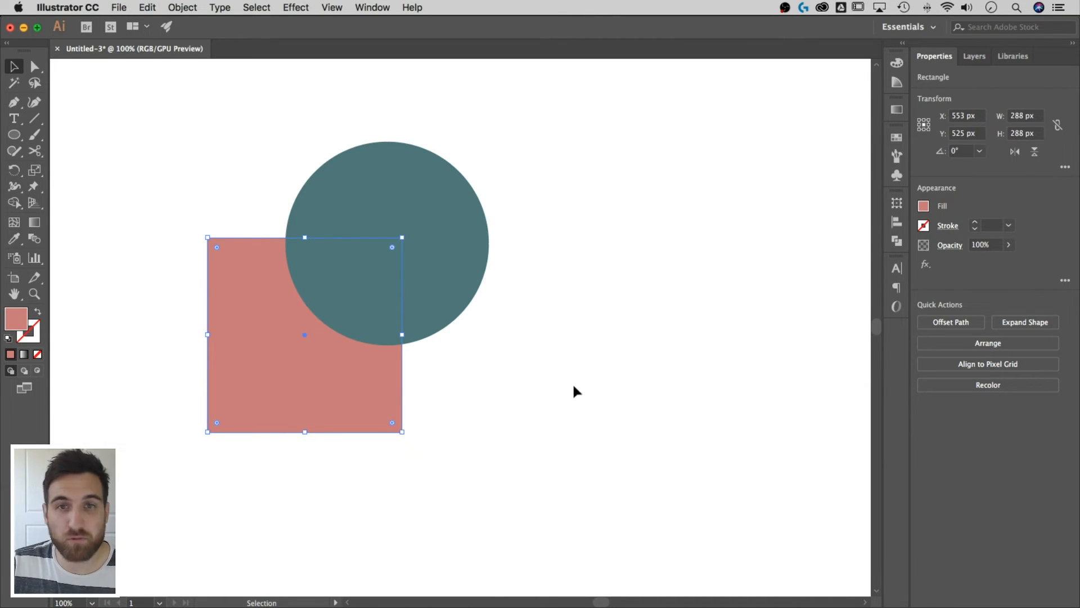
Marquee-select both shapes and Group them from the context menu
left_click_drag(244, 188, 581, 402)
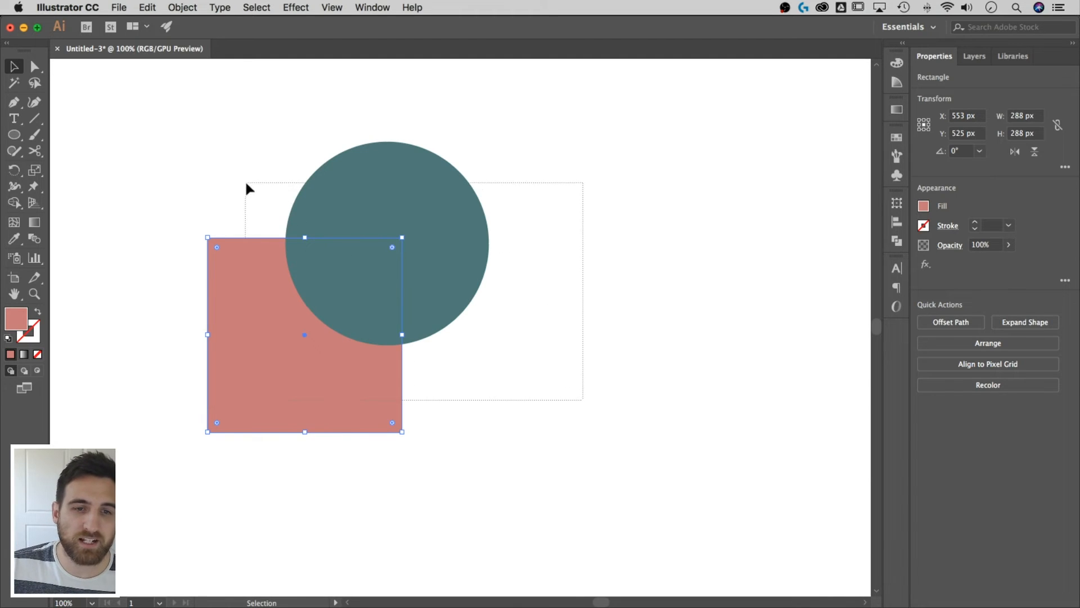
right_click(366, 221)
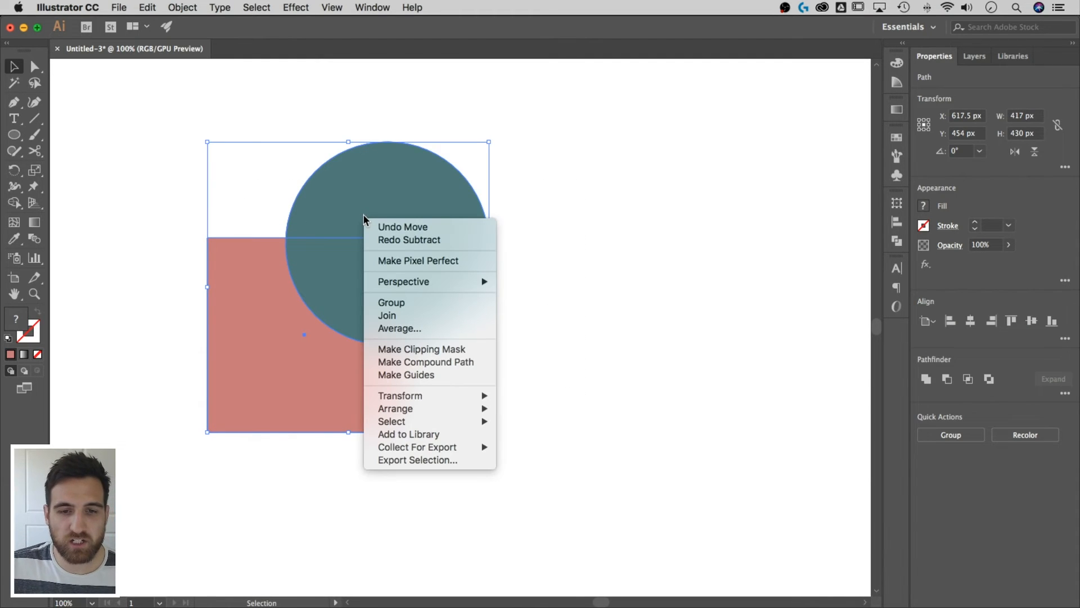
mouse_move(382, 304)
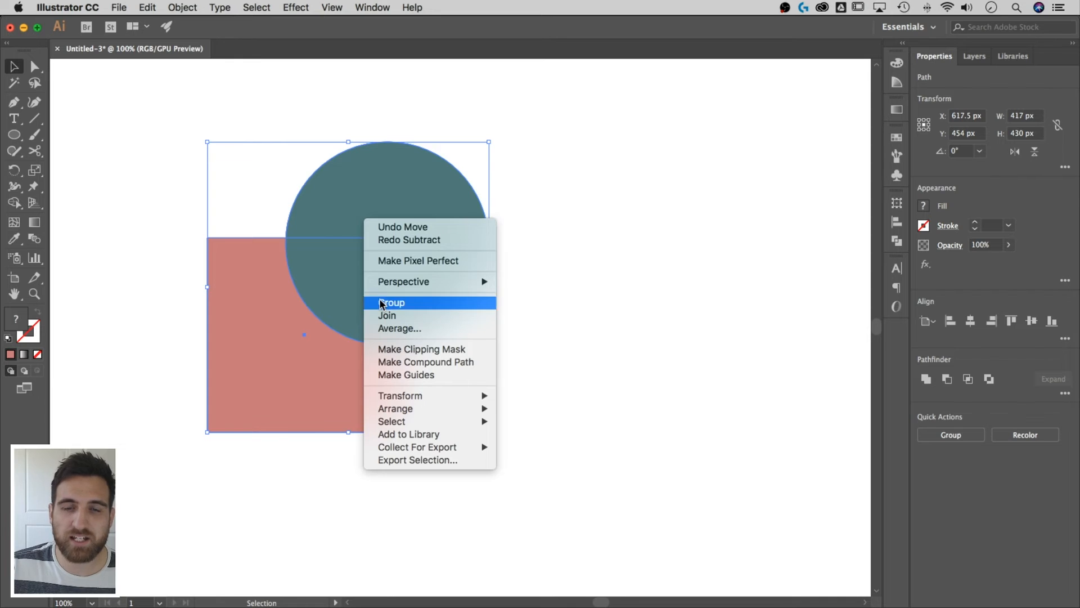
left_click(391, 302)
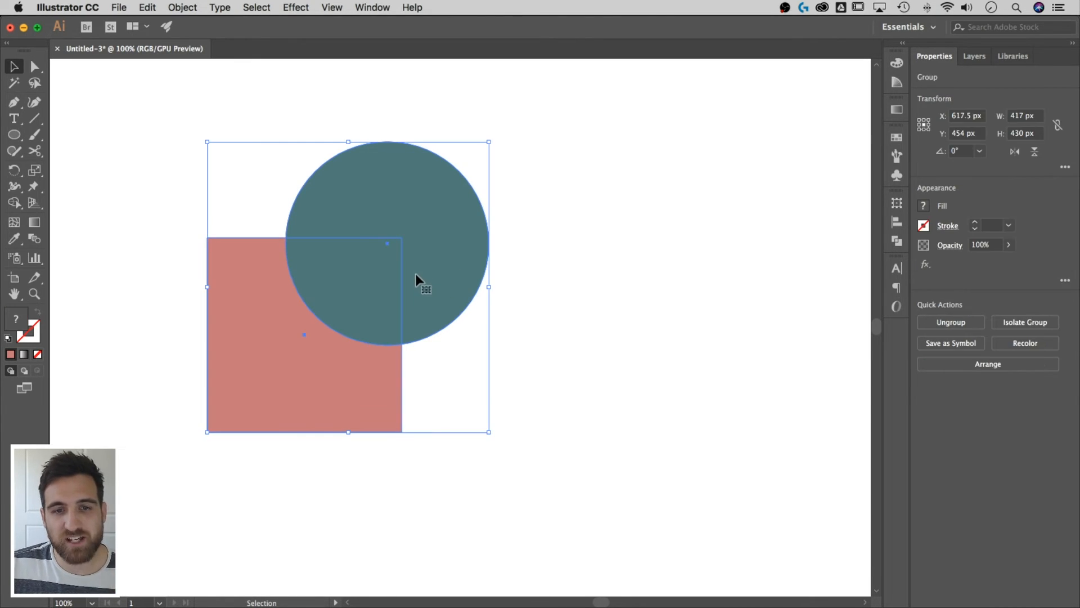
Drag the grouped square and circle up and to the right as one unit
left_click_drag(399, 279, 448, 260)
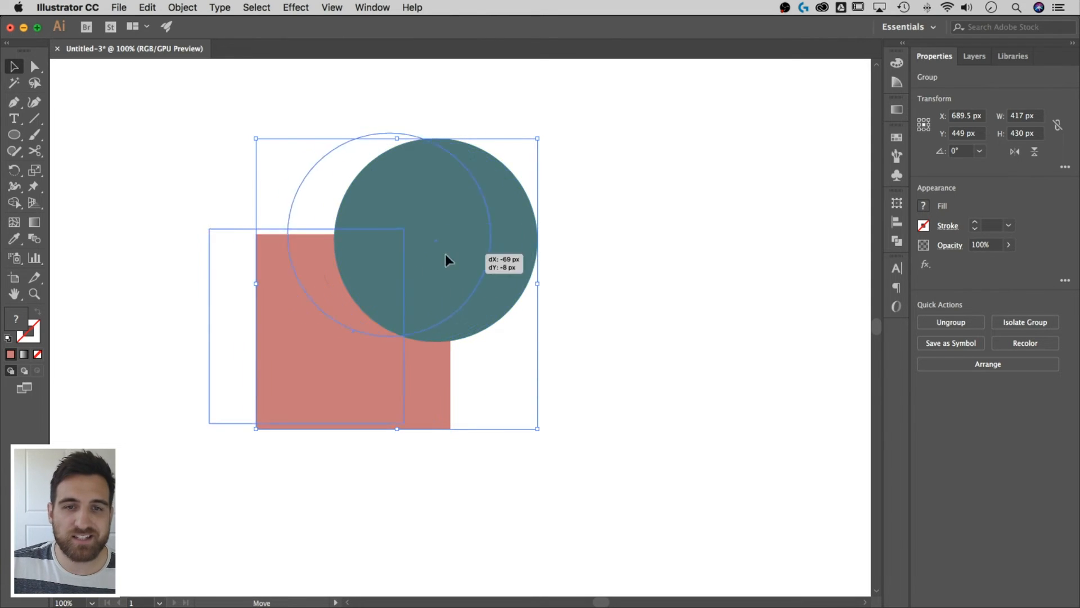
left_click_drag(448, 260, 482, 315)
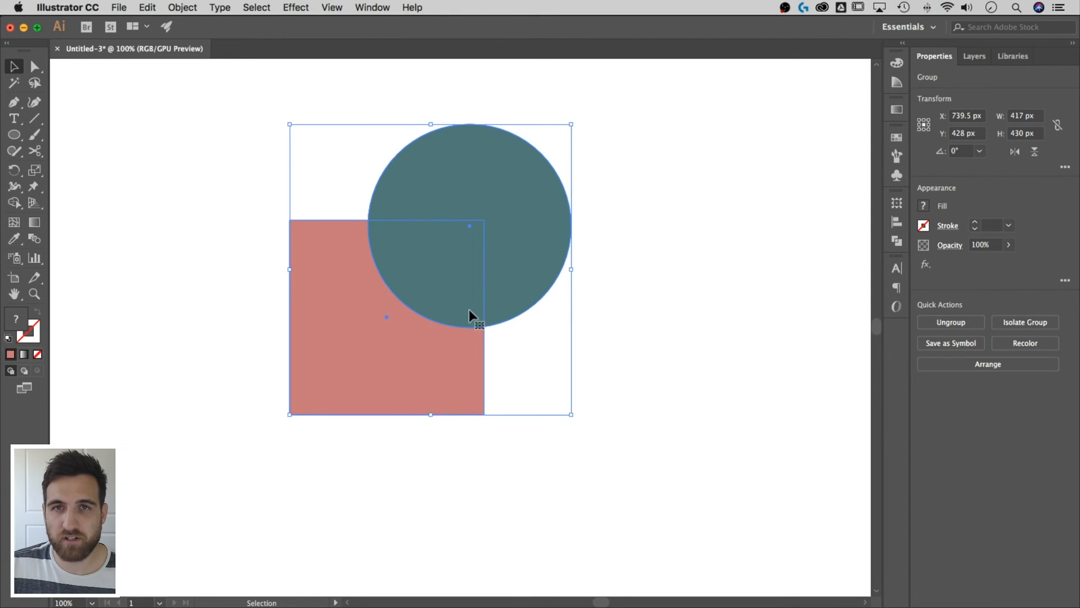
mouse_move(435, 261)
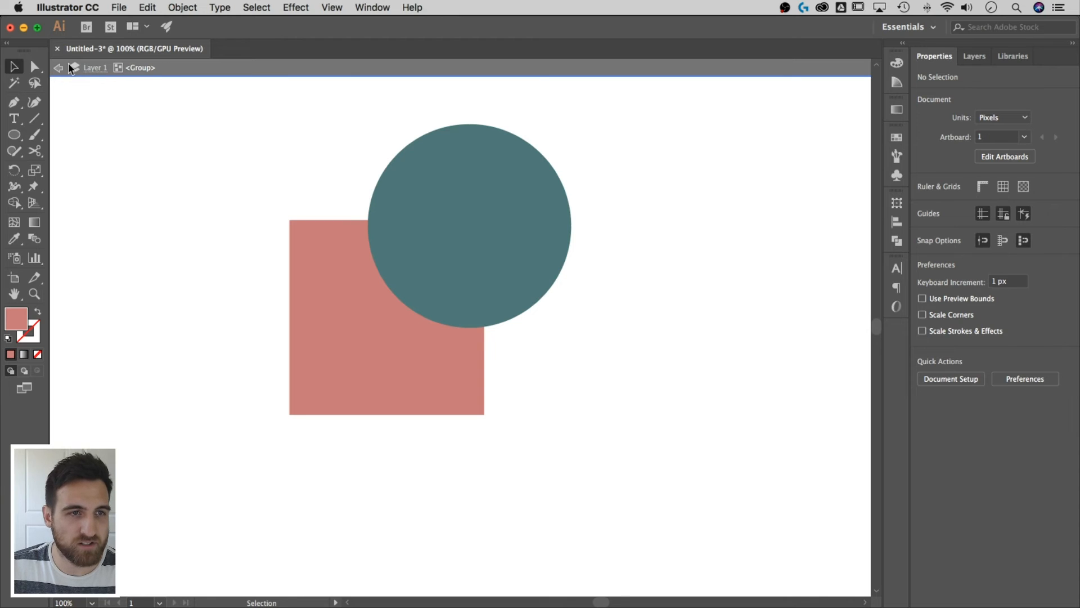
mouse_move(143, 73)
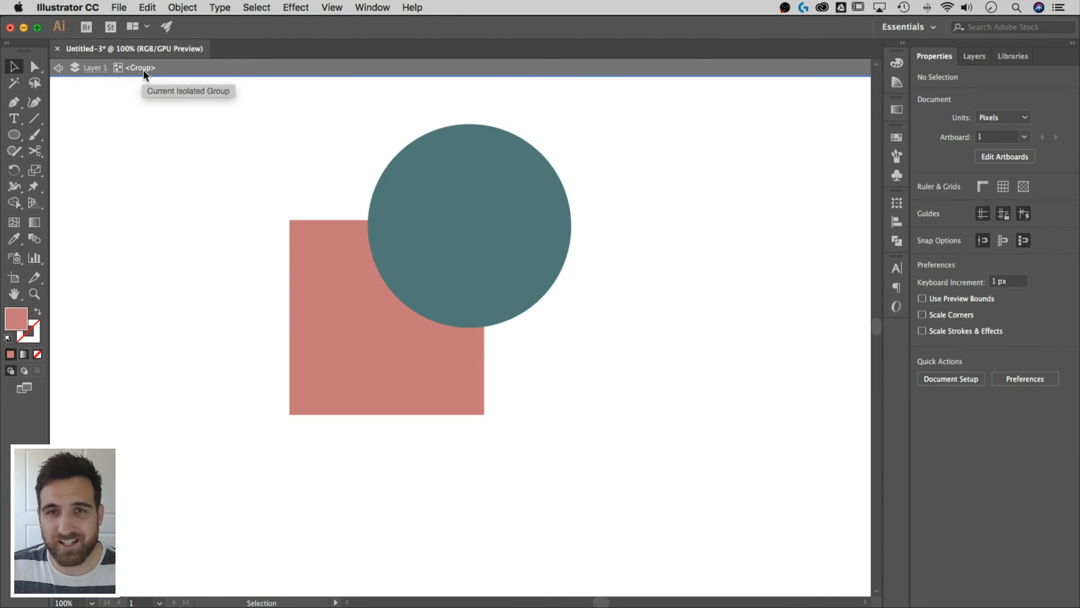
mouse_move(425, 193)
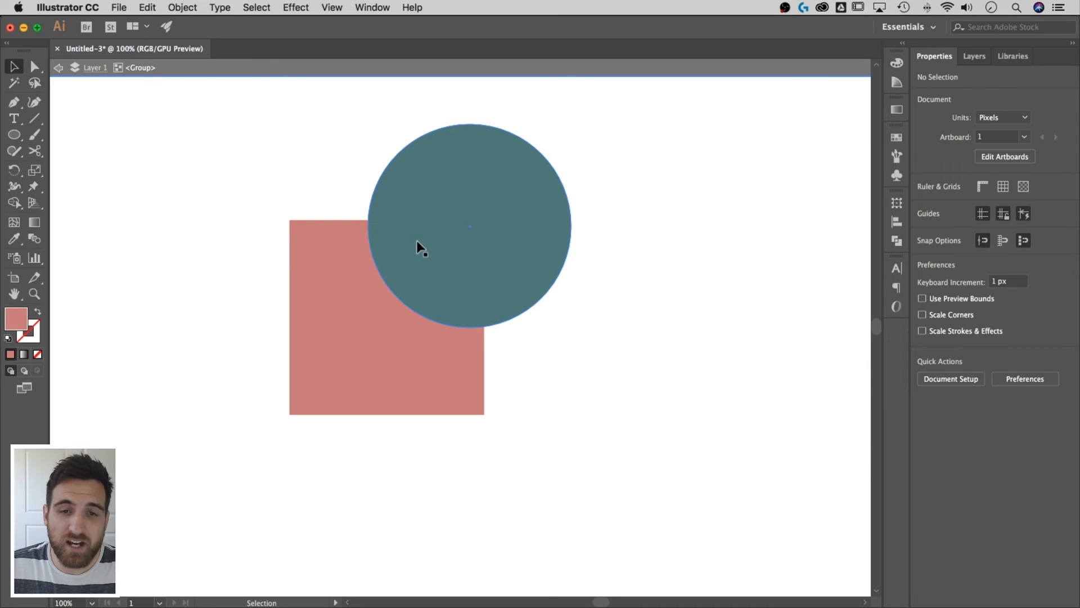
Inside the group, move the teal circle lower over the square and enlarge it
left_click_drag(419, 246, 526, 284)
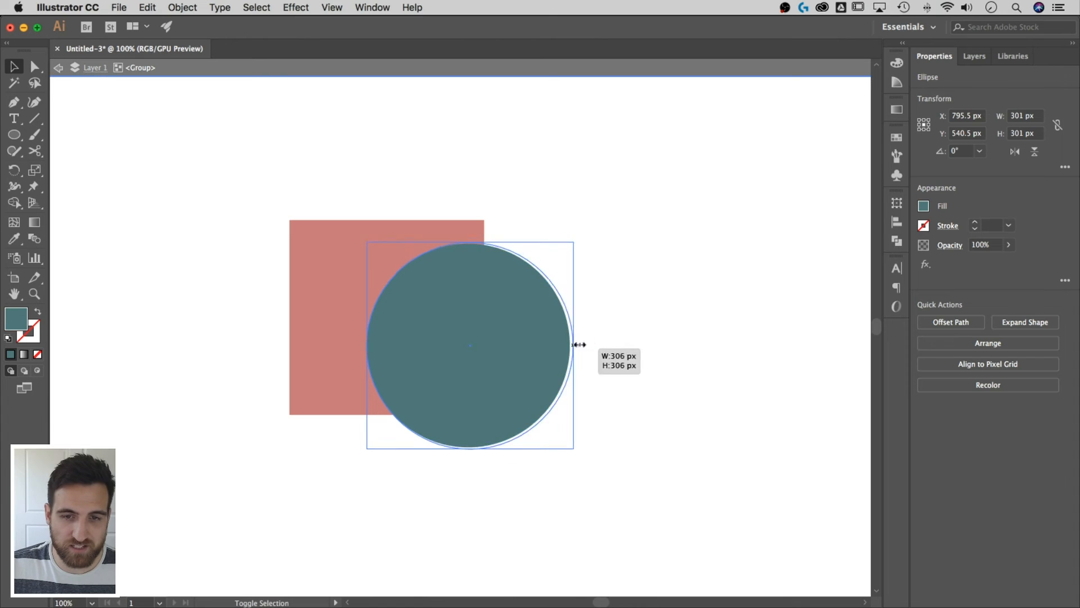
left_click_drag(574, 344, 682, 327)
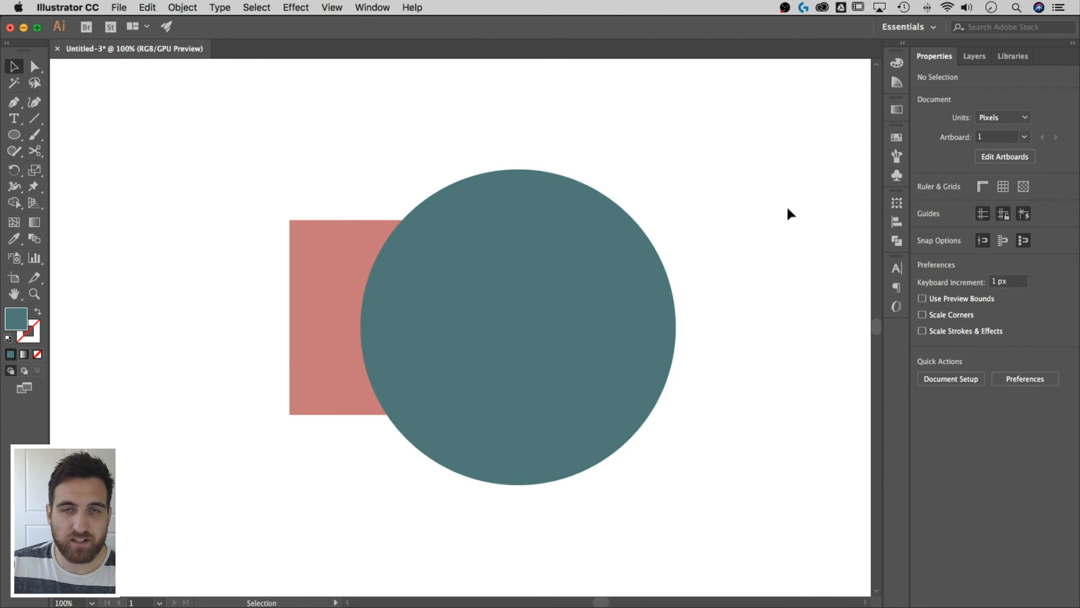
mouse_move(571, 223)
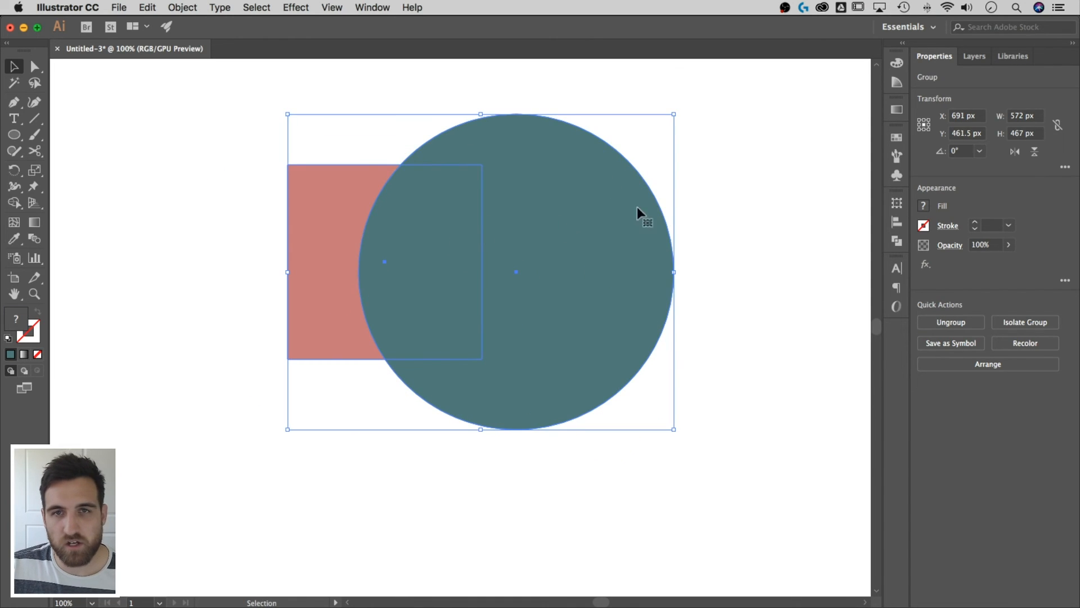
Deselect the group on an empty area of the artboard
left_click(749, 167)
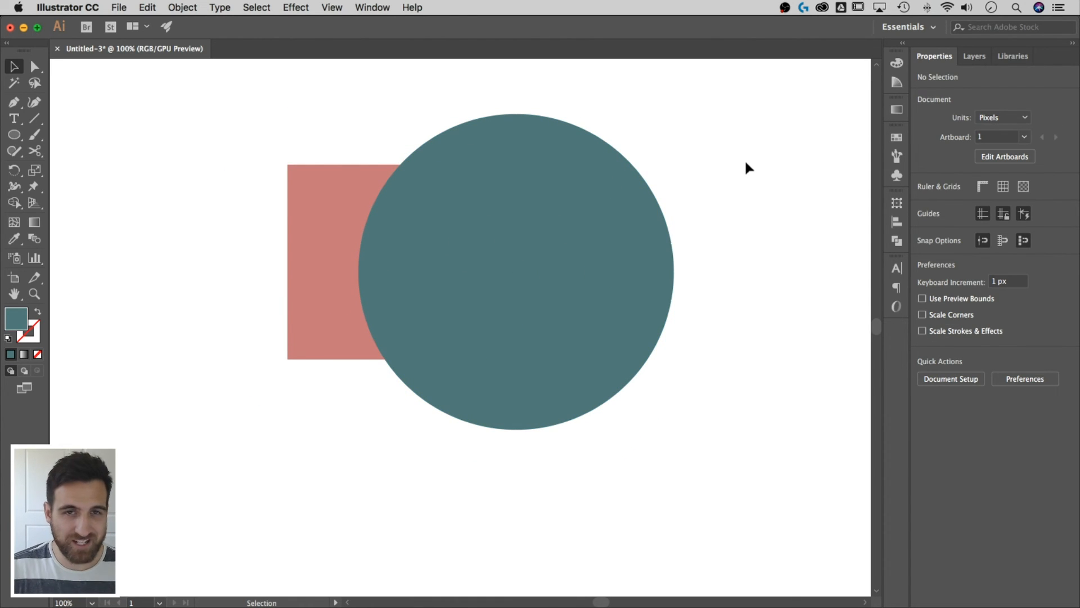